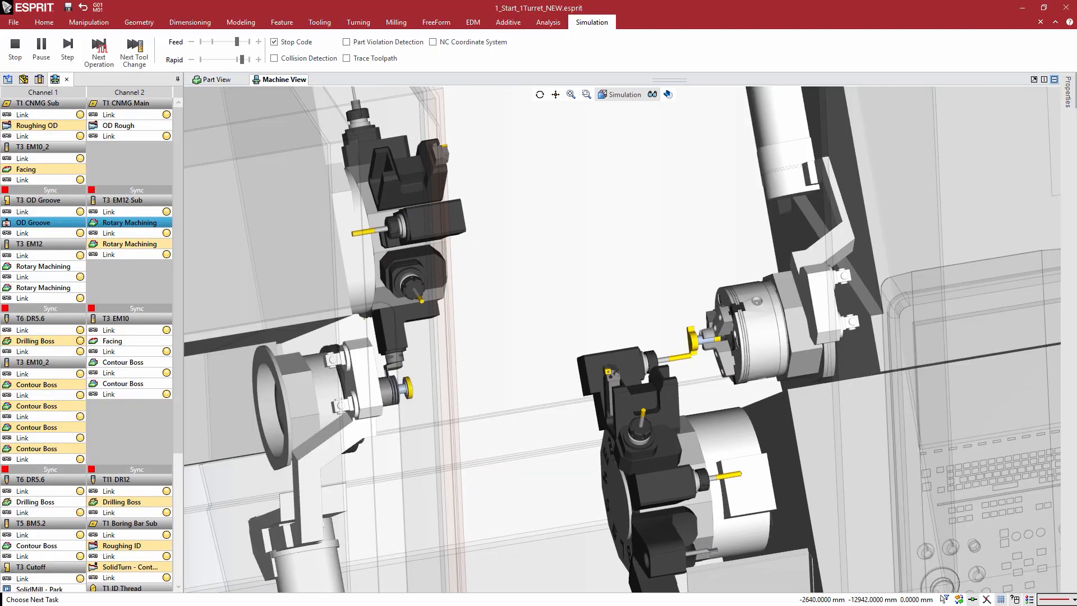
# Advance the simulation so the second channel starts its next Rotary Machining operation.
pyautogui.click(129, 243)
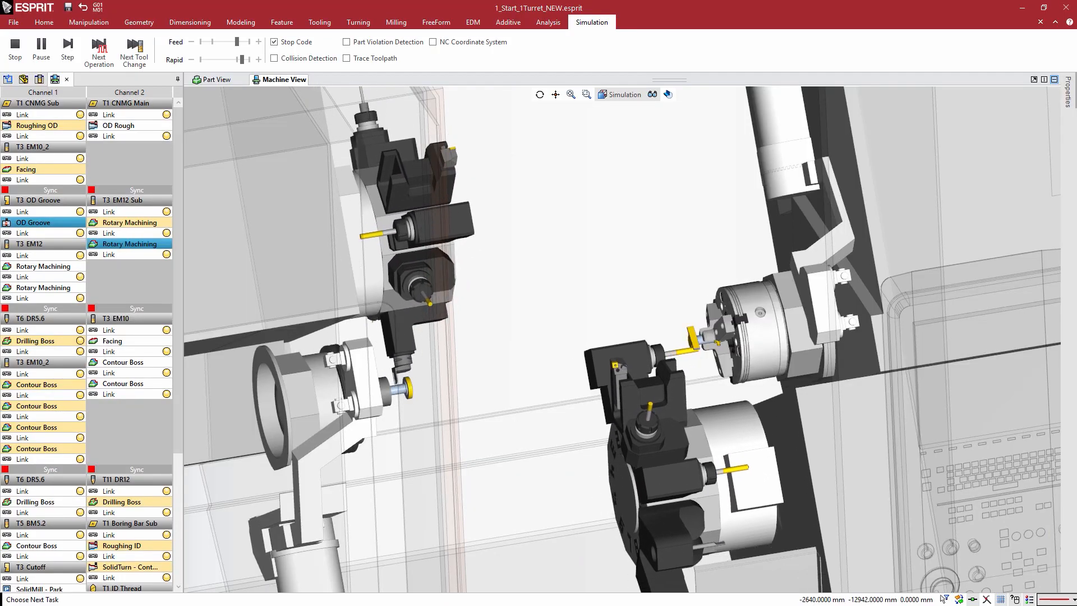
pyautogui.click(66, 49)
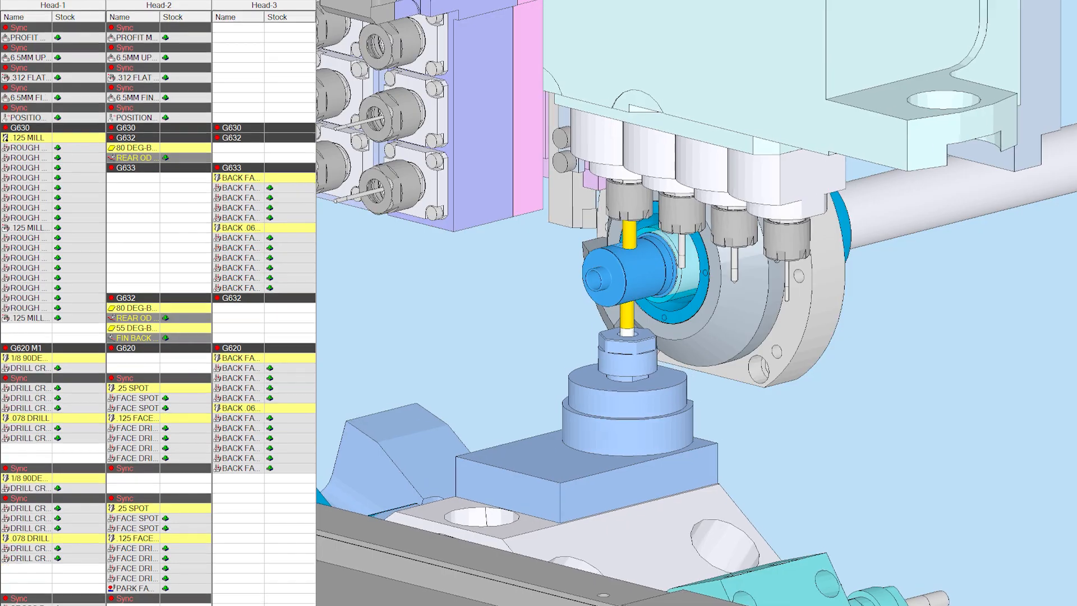
# Scroll the synchronized Head operation lists as the three-head simulation drills and faces the part.
pyautogui.scroll(-3)
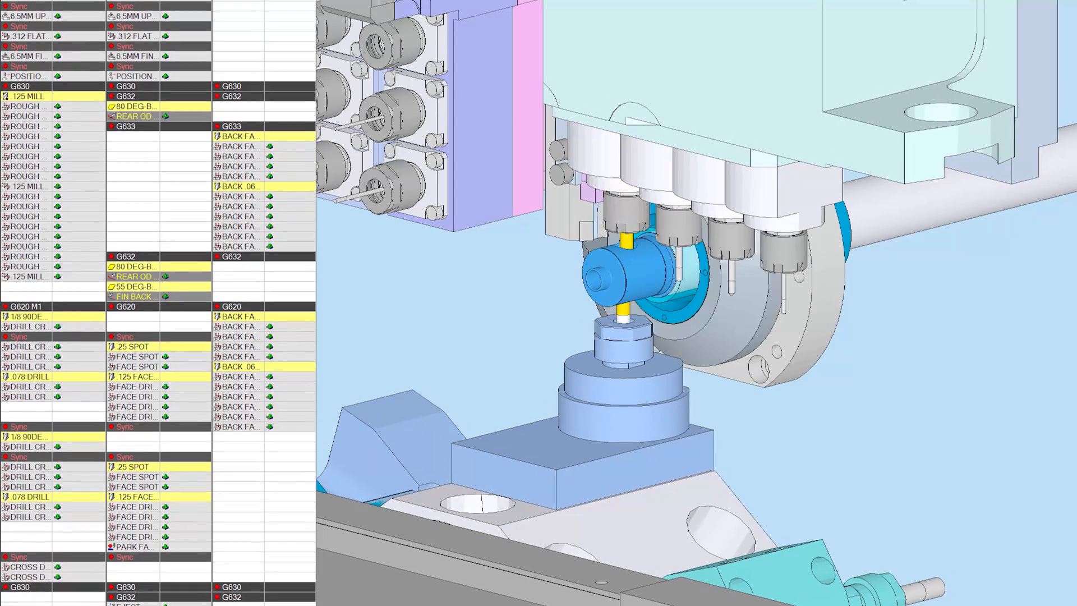